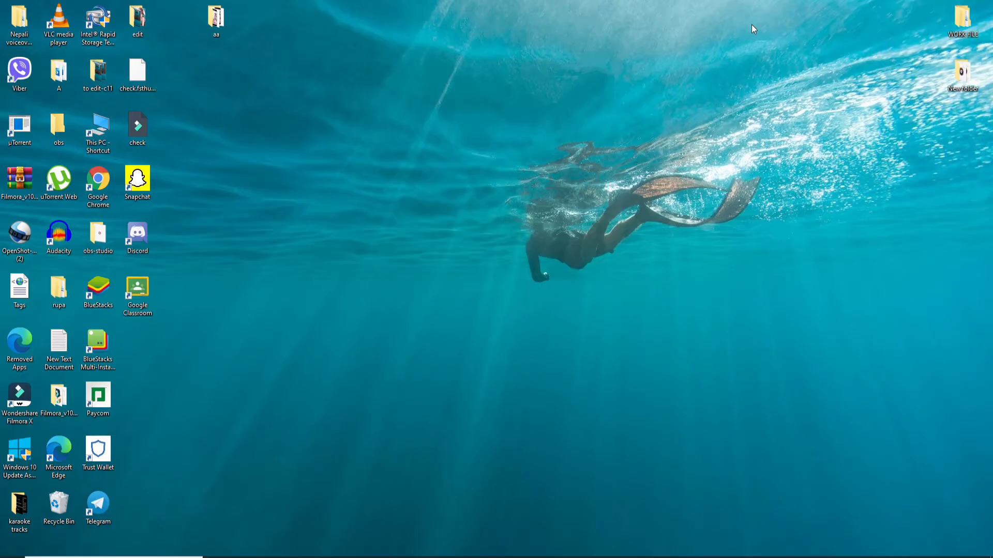
mouse_move(433, 251)
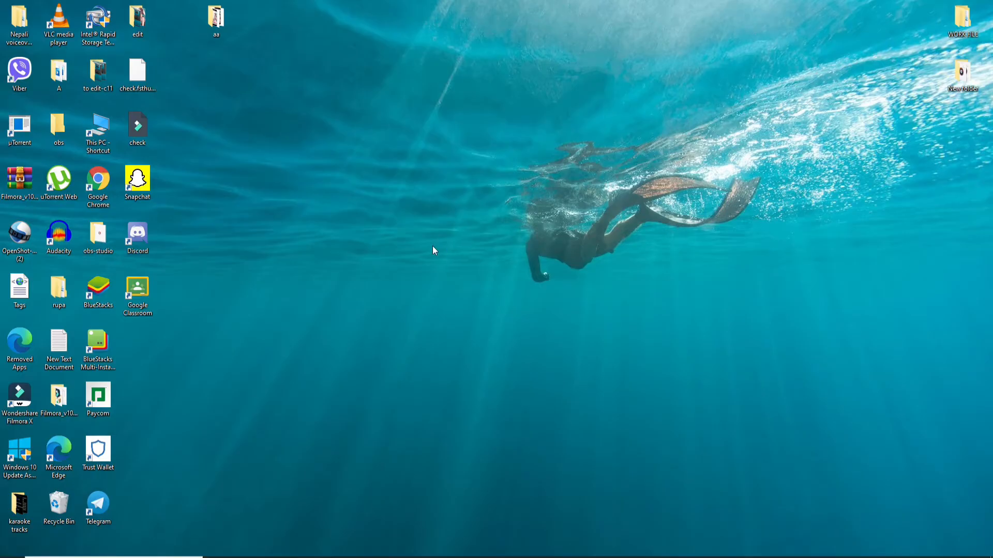
mouse_move(304, 338)
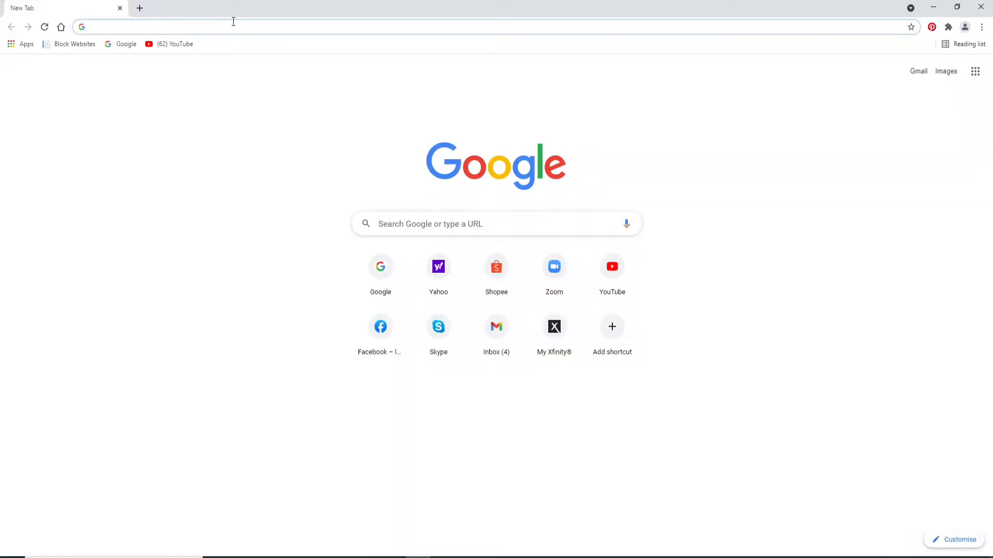
left_click(253, 26)
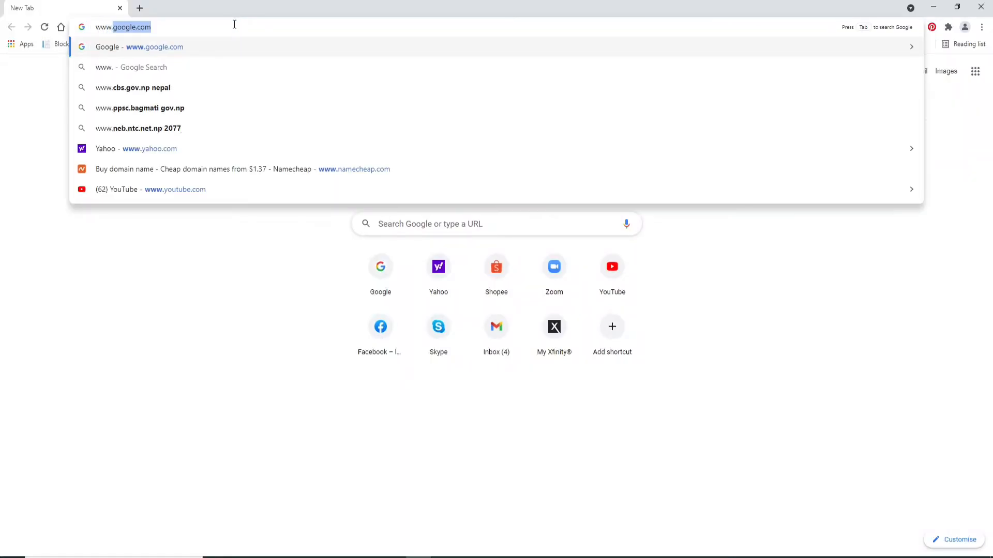
type("www.shopee.com")
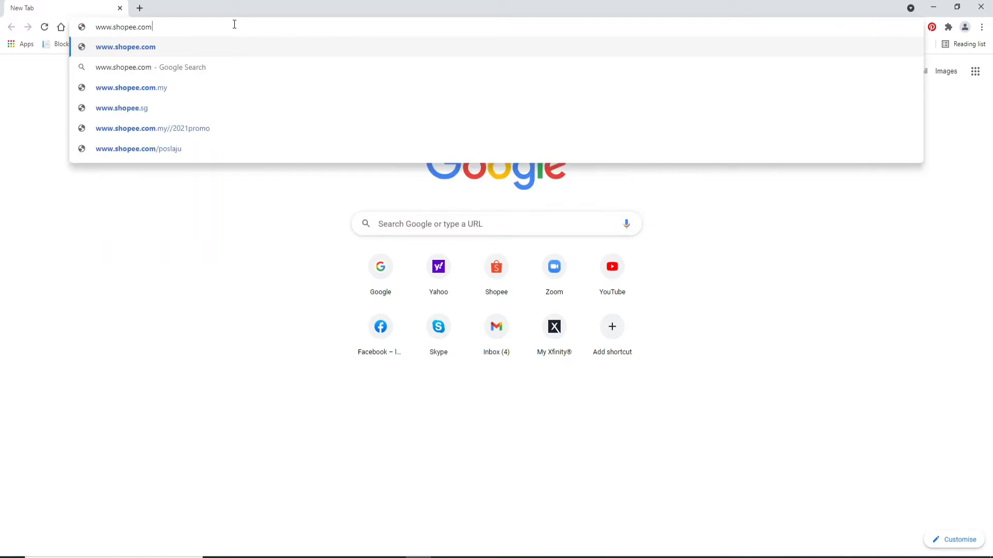
key("Enter")
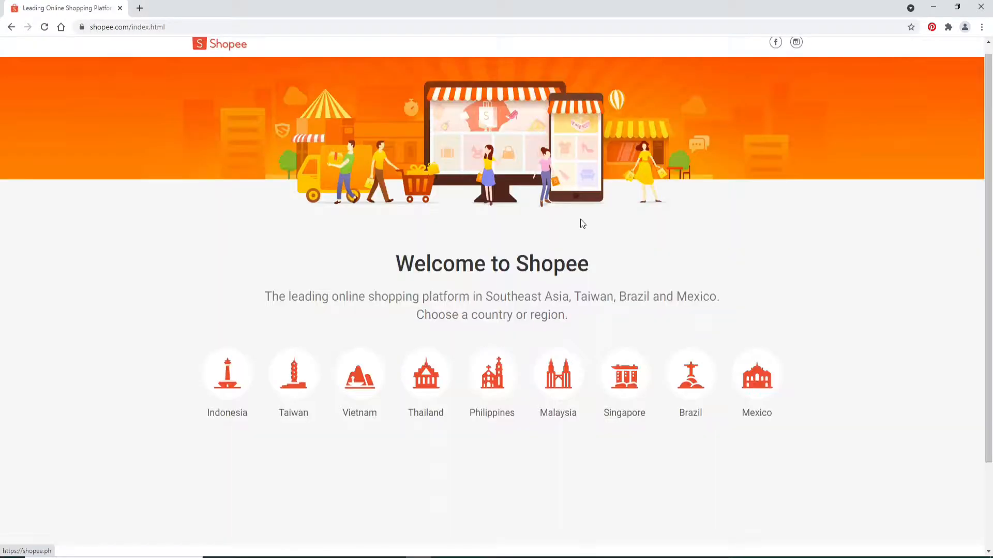
mouse_move(257, 446)
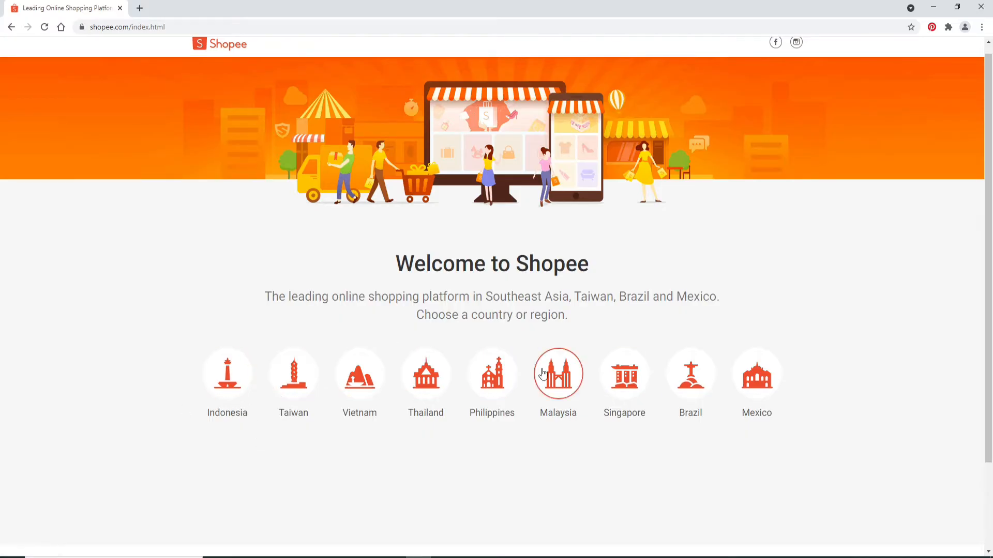
Pick Mexico as the Shopee region and go to its Log In page.
left_click(755, 373)
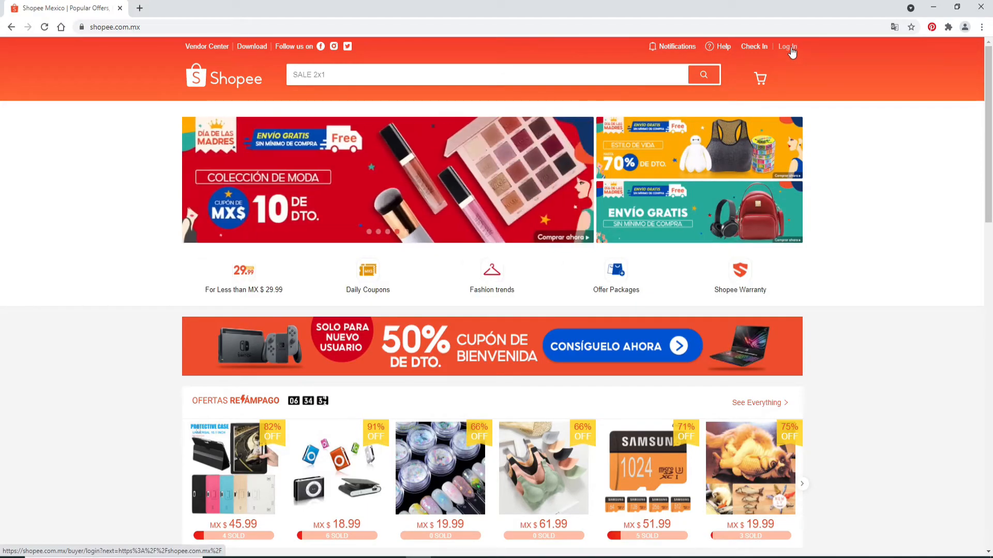
left_click(787, 46)
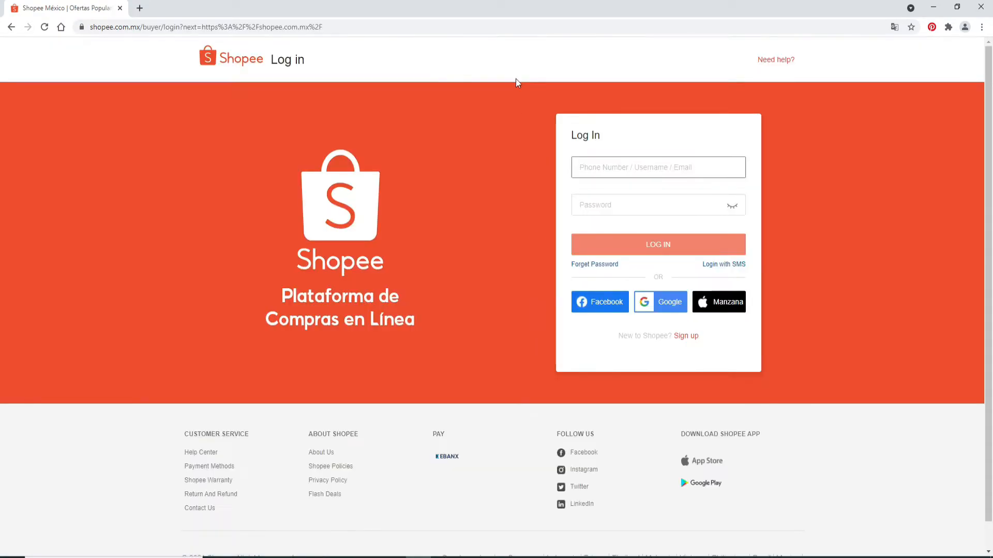
left_click(657, 167)
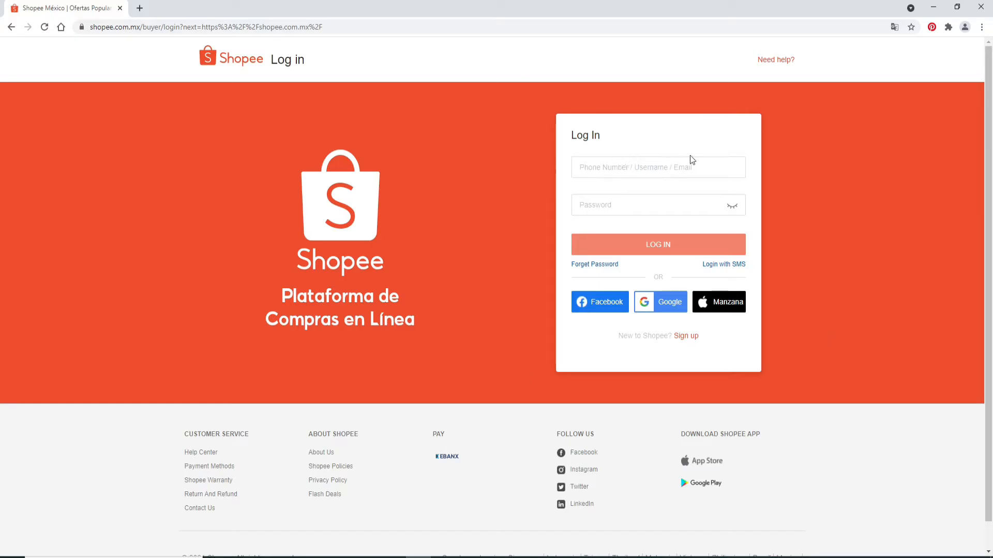
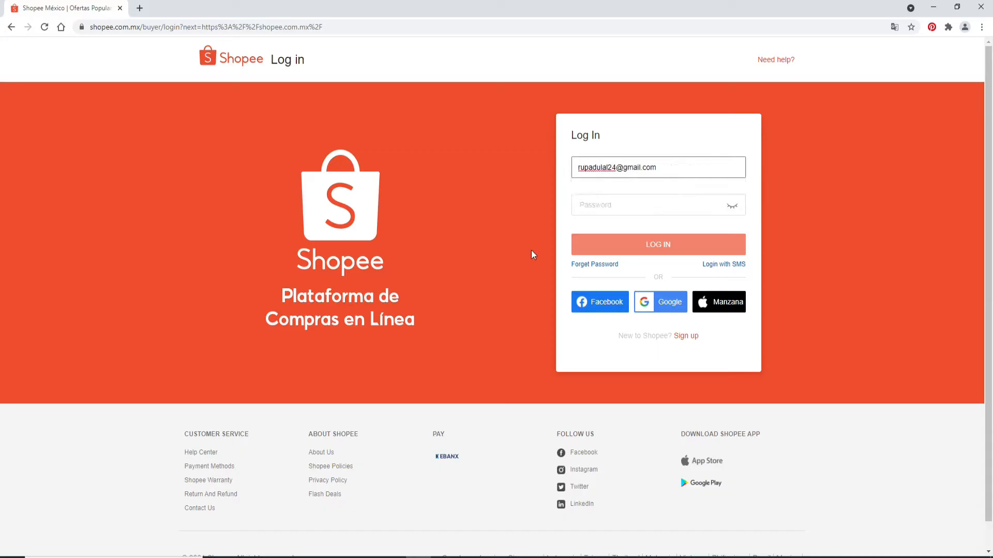
left_click(657, 205)
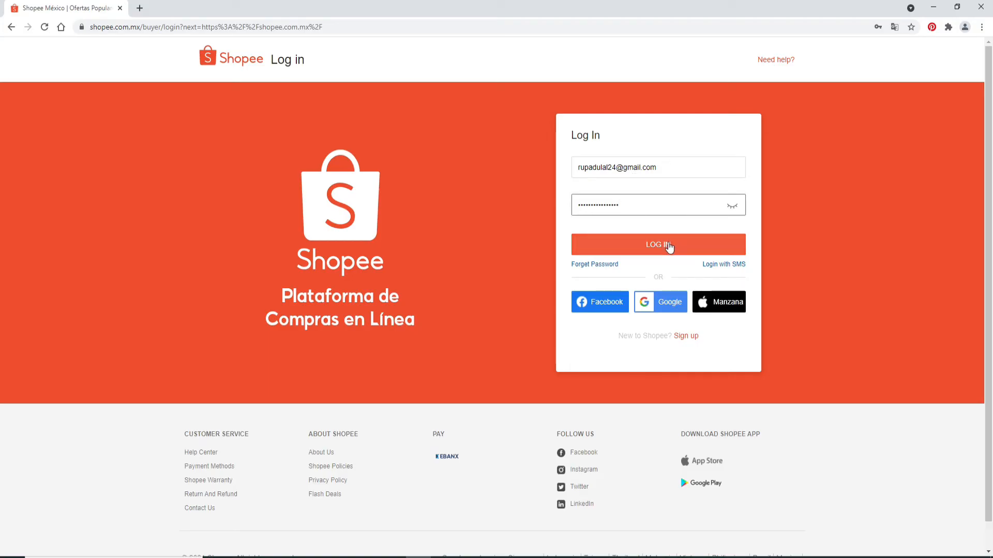
left_click(657, 244)
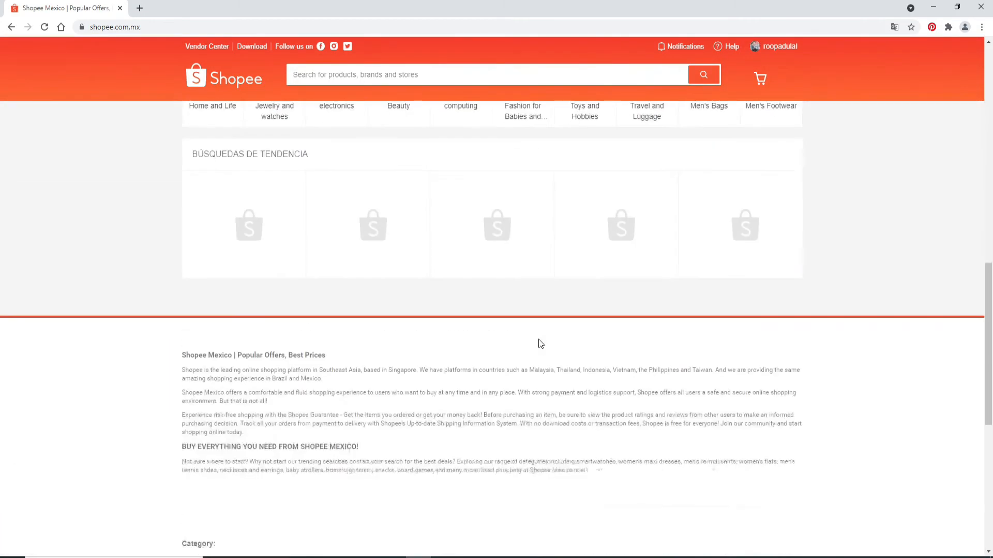